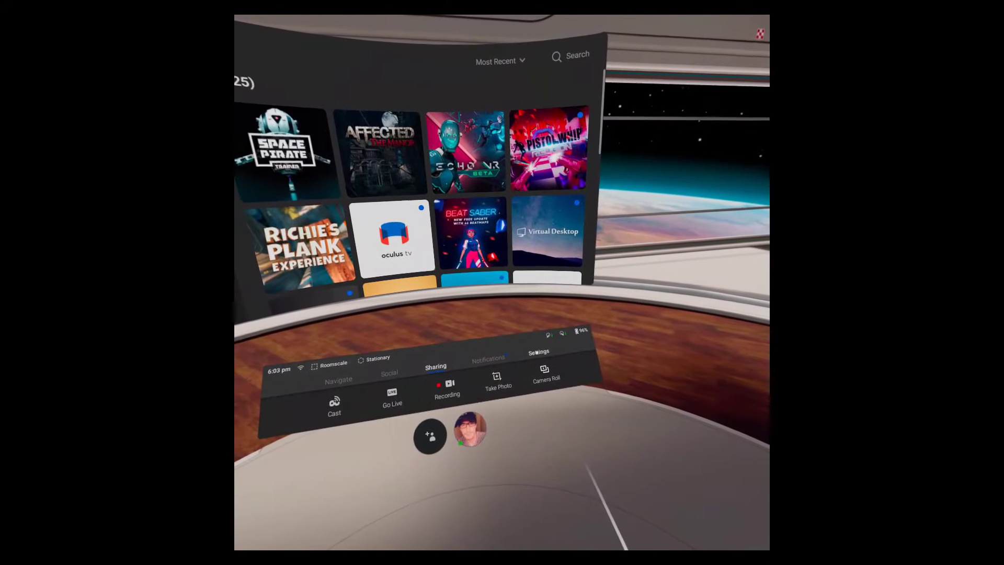
Turn the Guardian boundary off in the Quest Developer settings
click(539, 352)
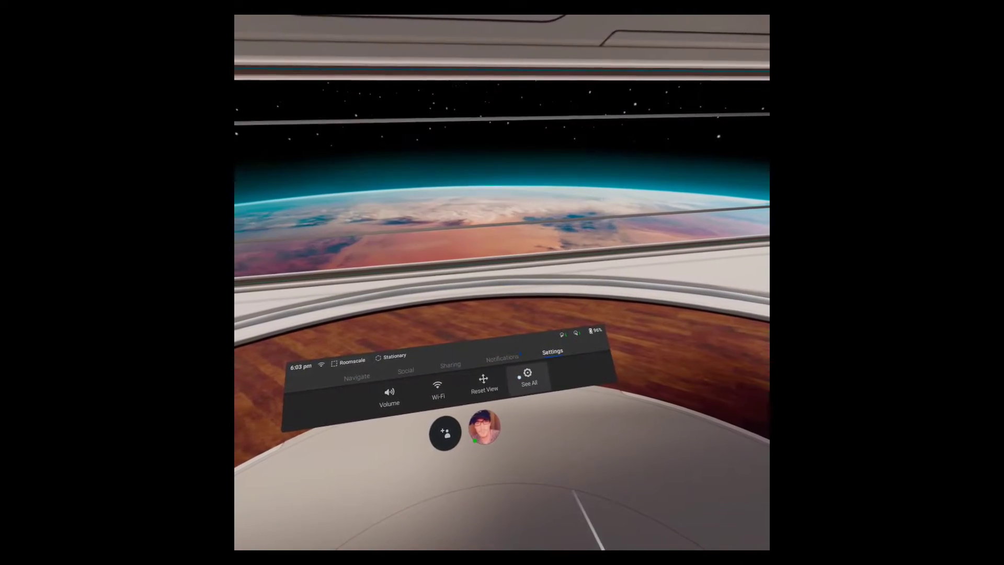
click(552, 351)
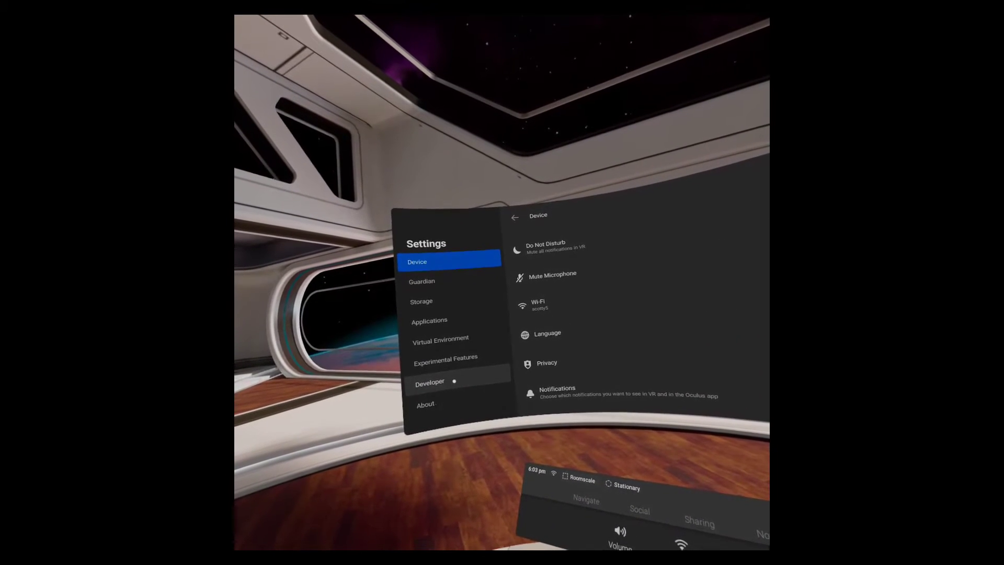
click(430, 382)
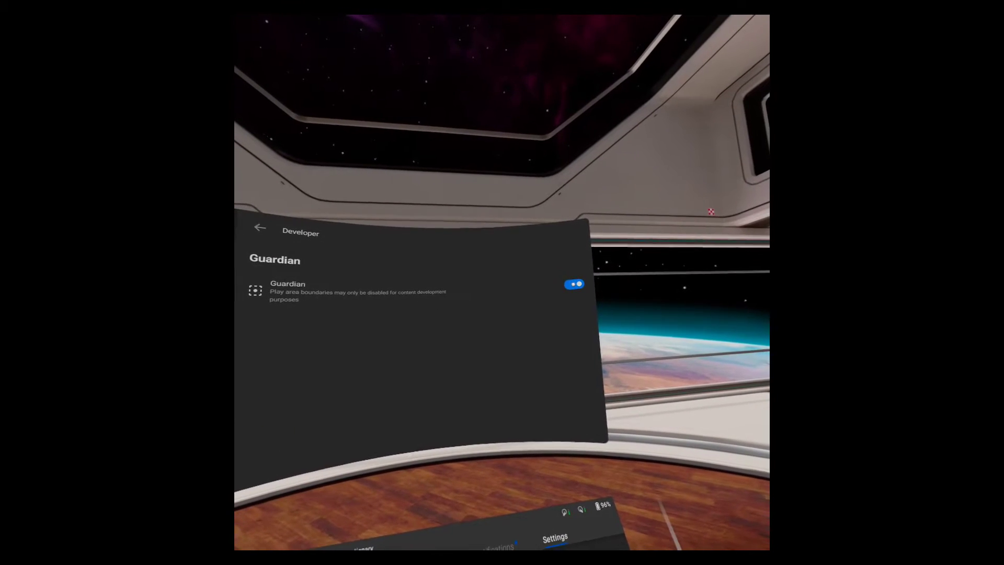
click(574, 284)
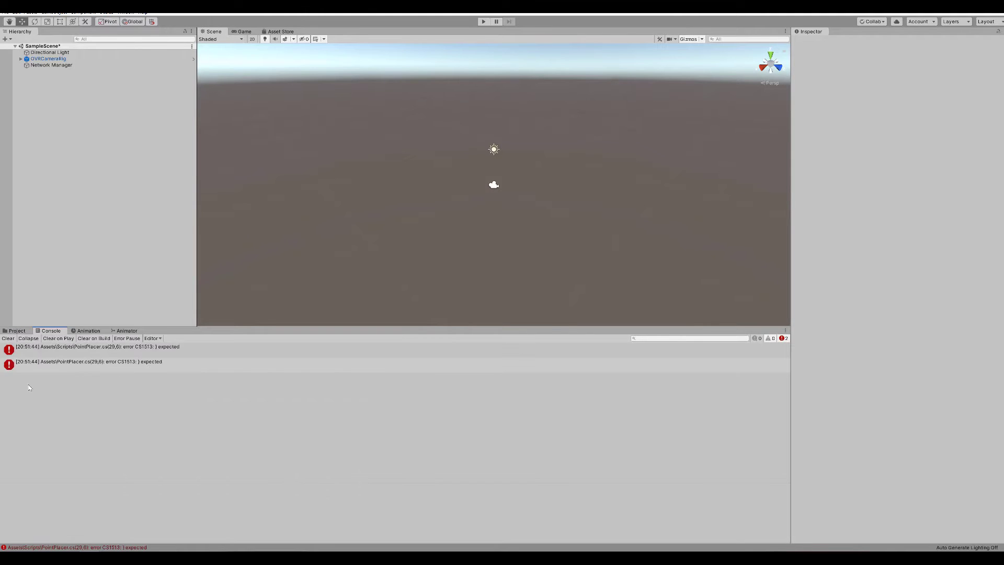
mouse_move(109, 400)
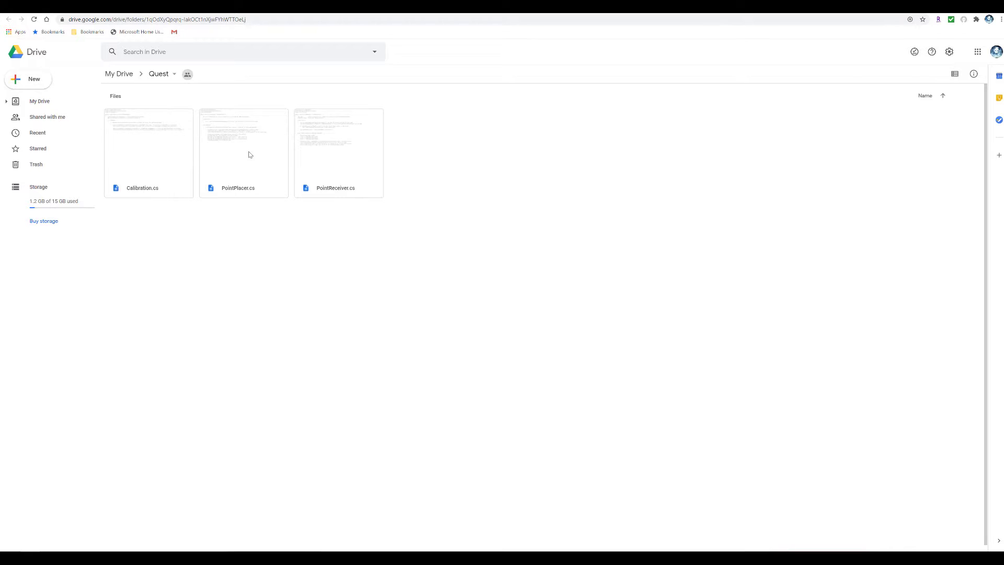
Download PointPlacer.cs from the Quest Drive folder to the computer
click(243, 153)
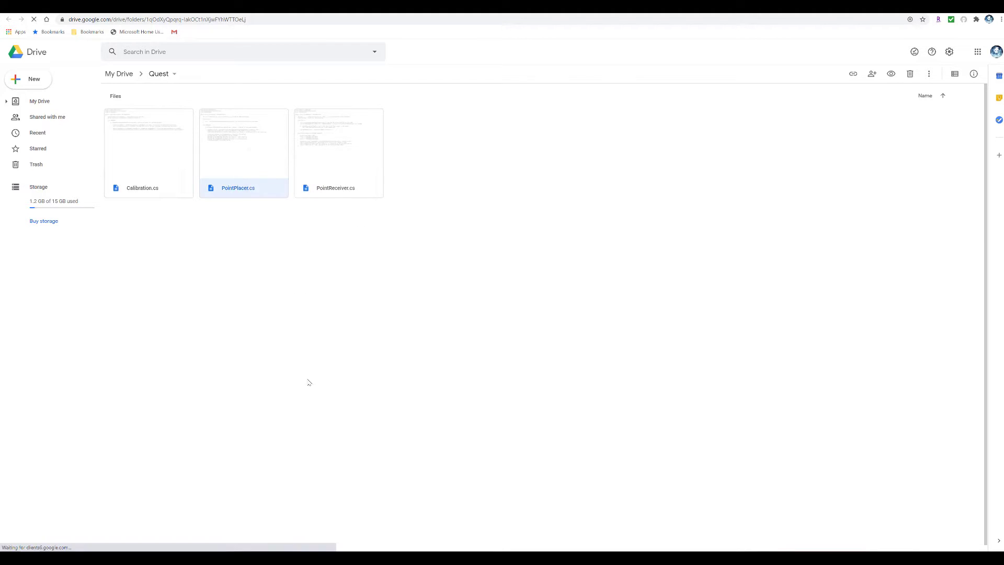
double_click(237, 139)
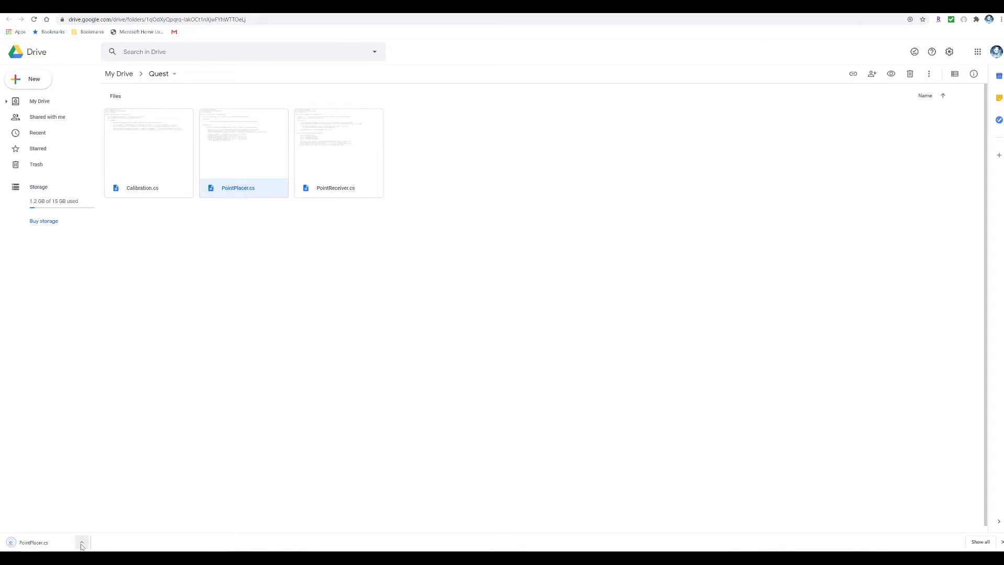
click(81, 543)
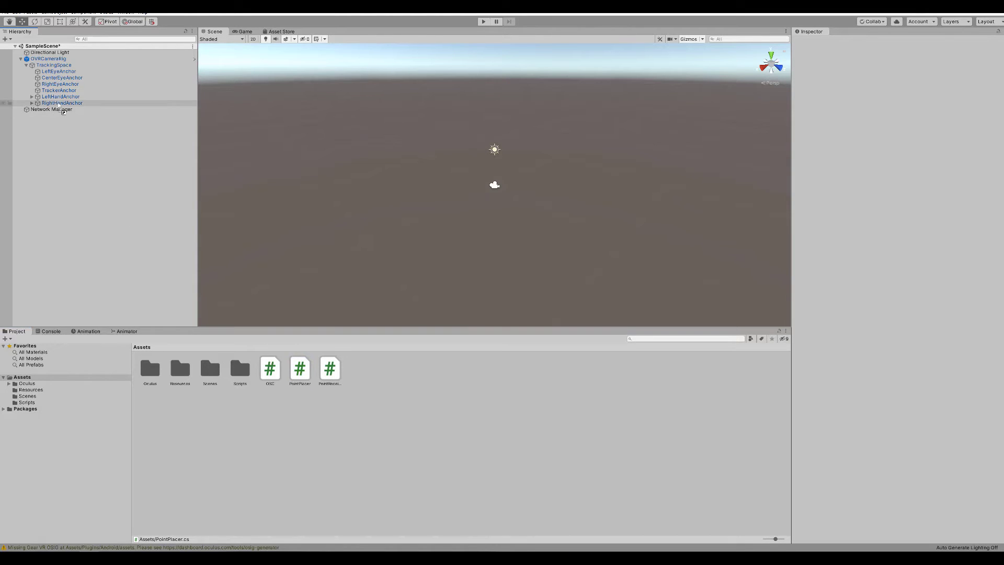
Inspect RightHandAnchor's components and select the PointPlacer script asset
click(62, 103)
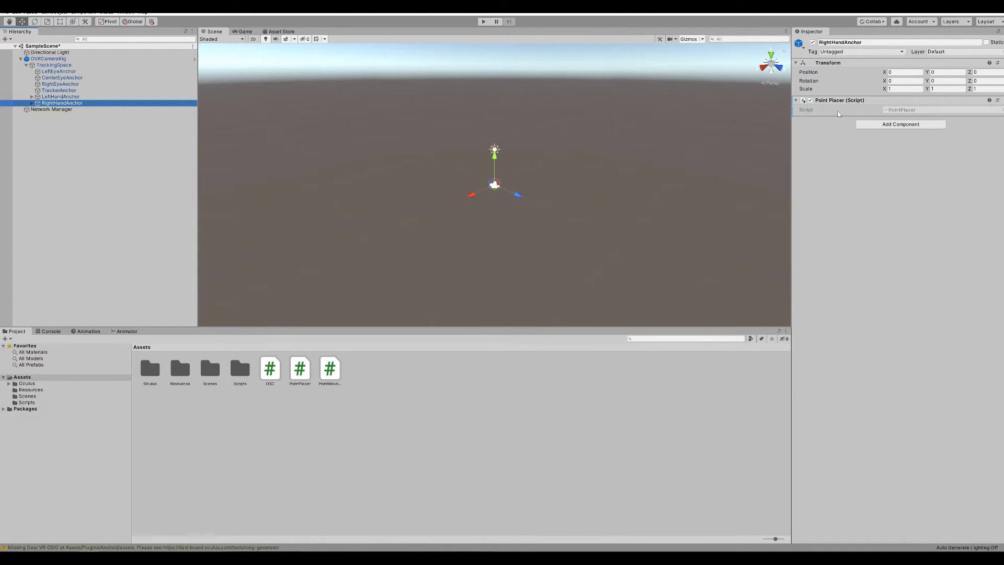
mouse_move(848, 121)
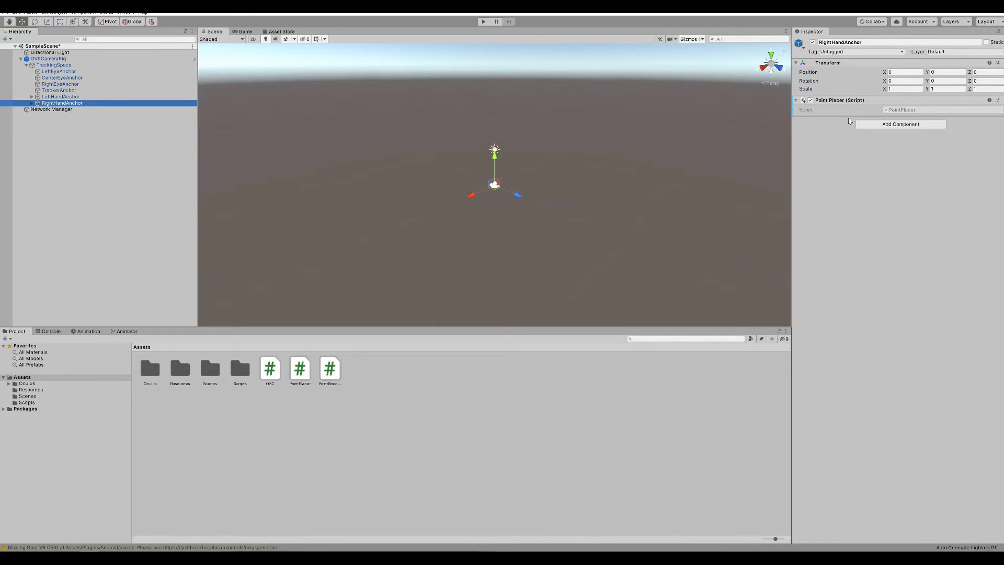
click(409, 430)
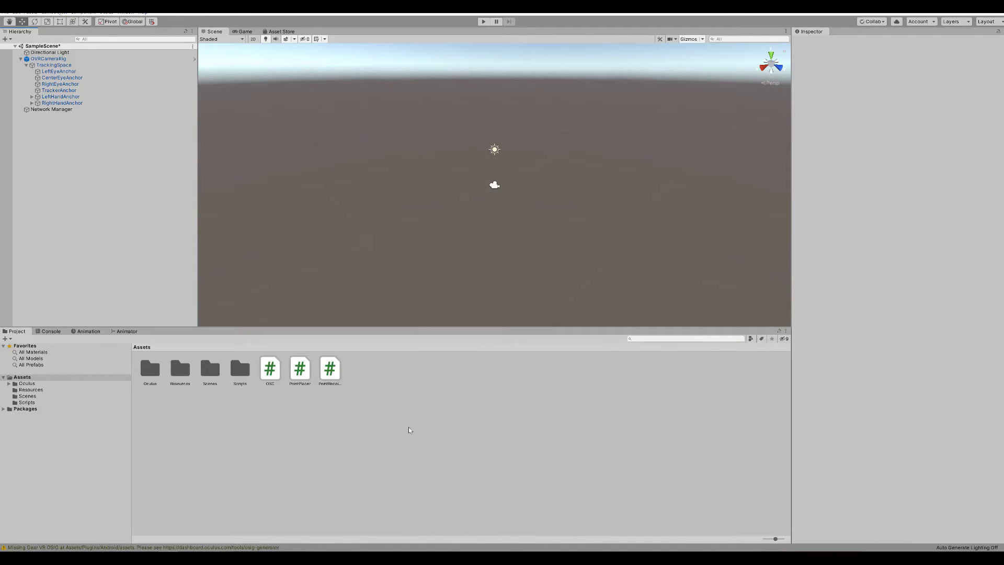
mouse_move(309, 424)
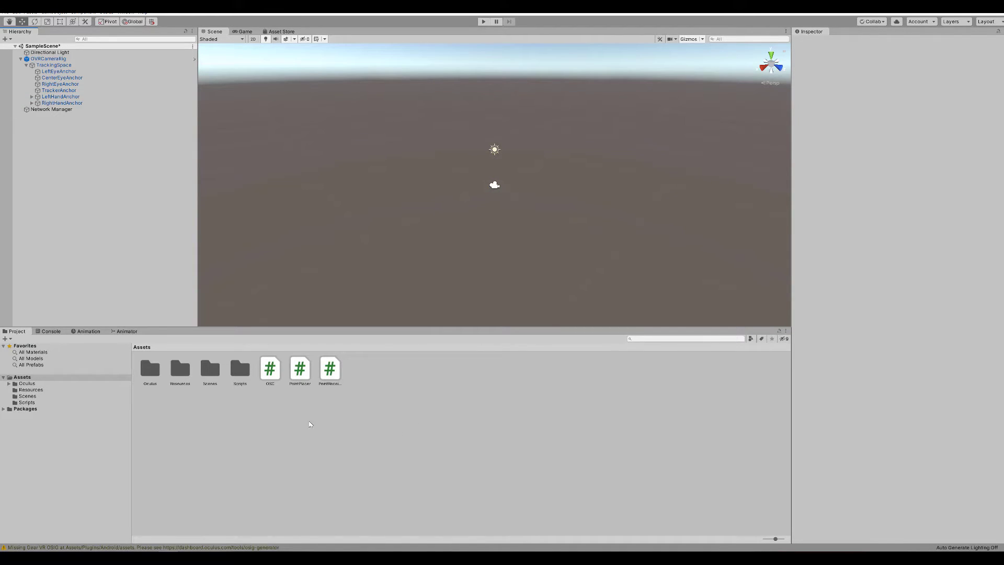
click(300, 368)
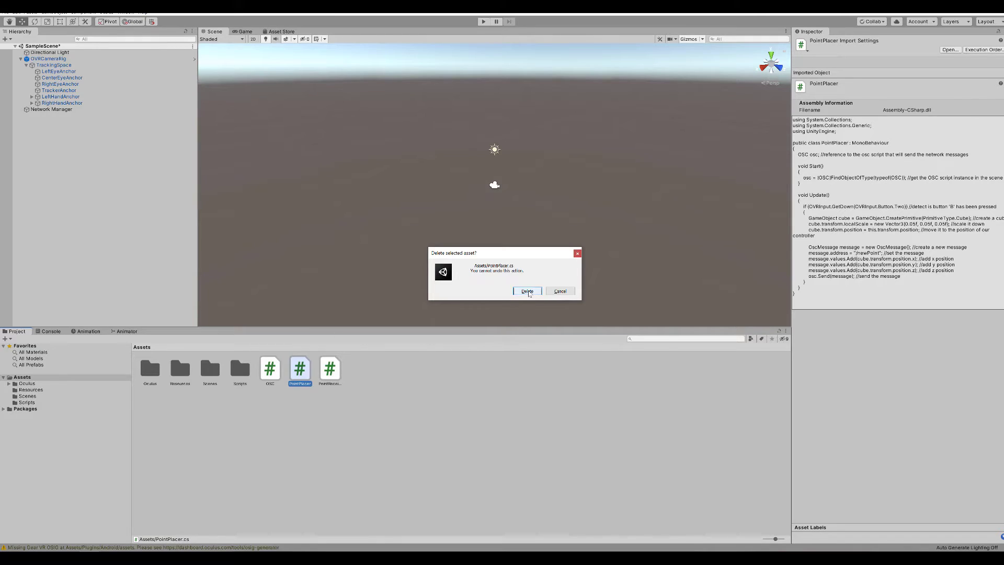
Confirm deleting PointPlacer.cs from Assets and select RightHandAnchor
click(526, 290)
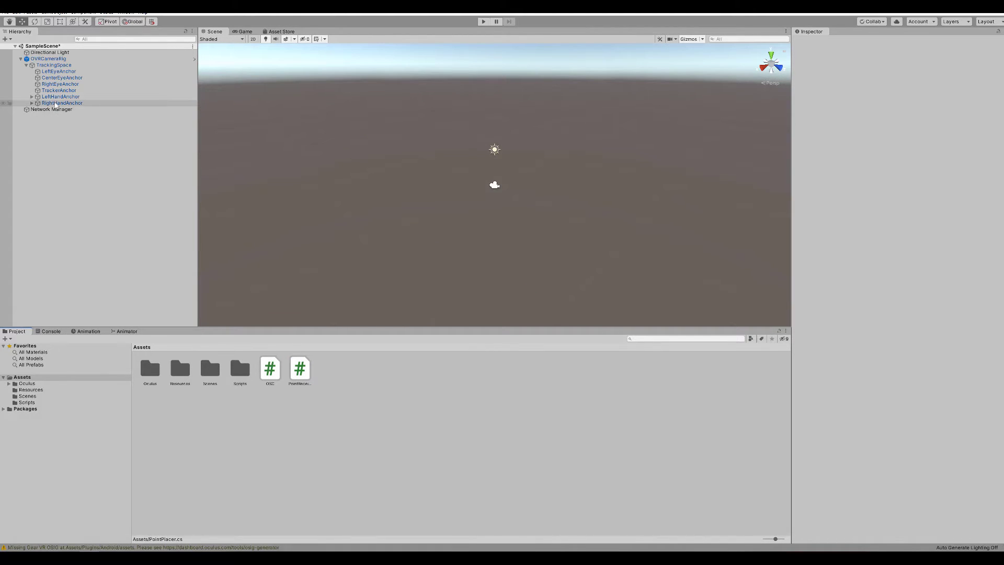
click(62, 104)
text(script)
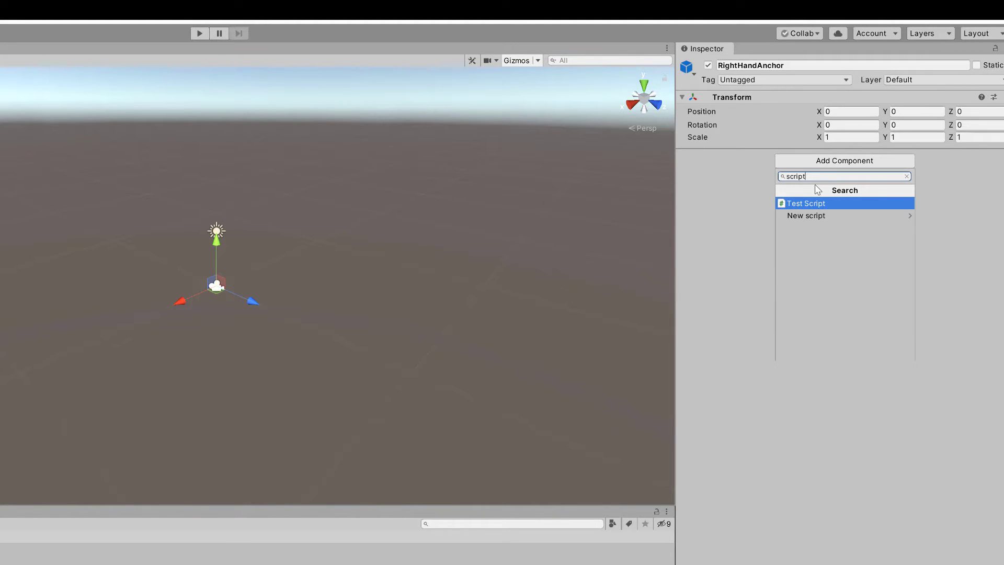
mouse_move(805, 216)
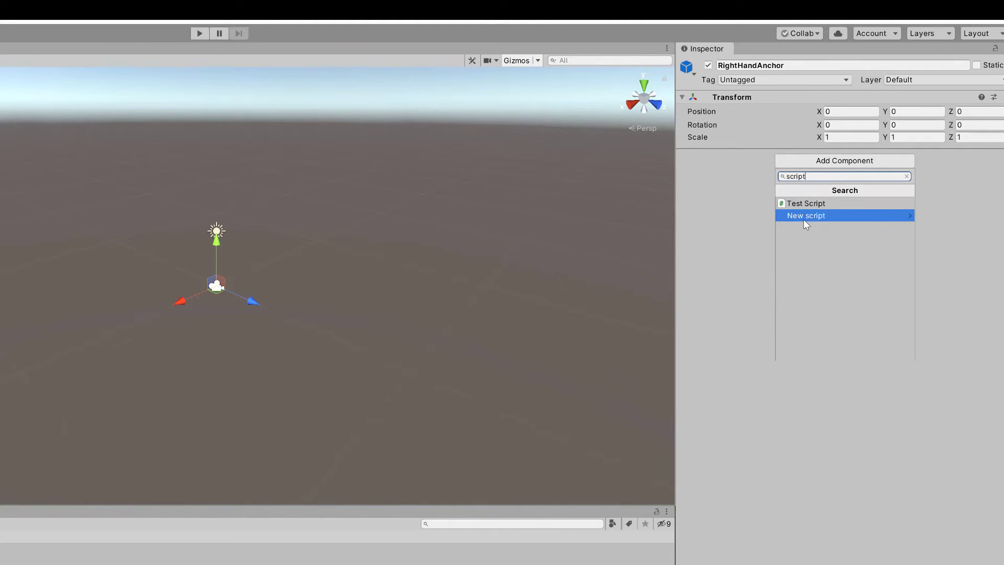
Create a new script component named PointPlacer on RightHandAnchor
click(806, 216)
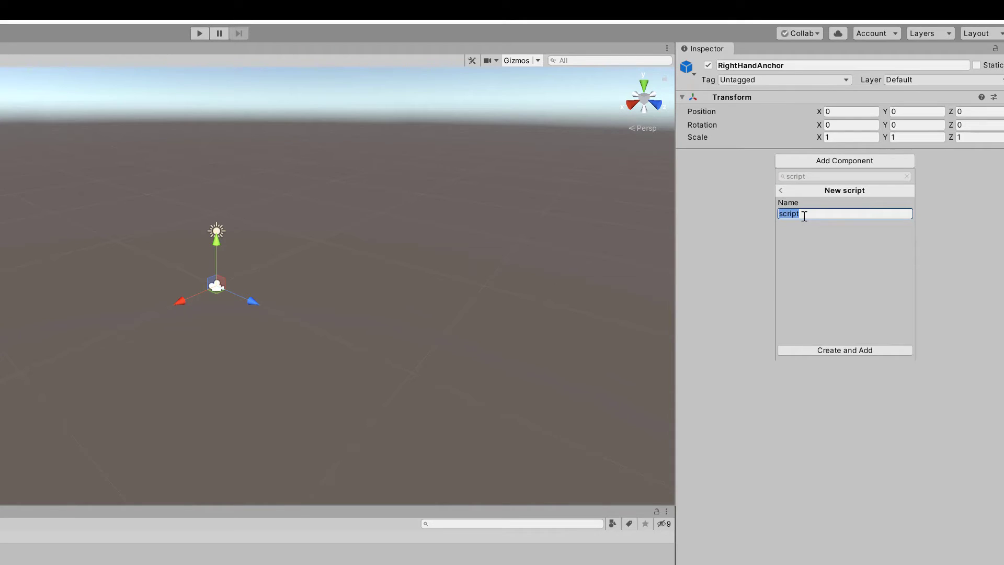
text(PointPlace)
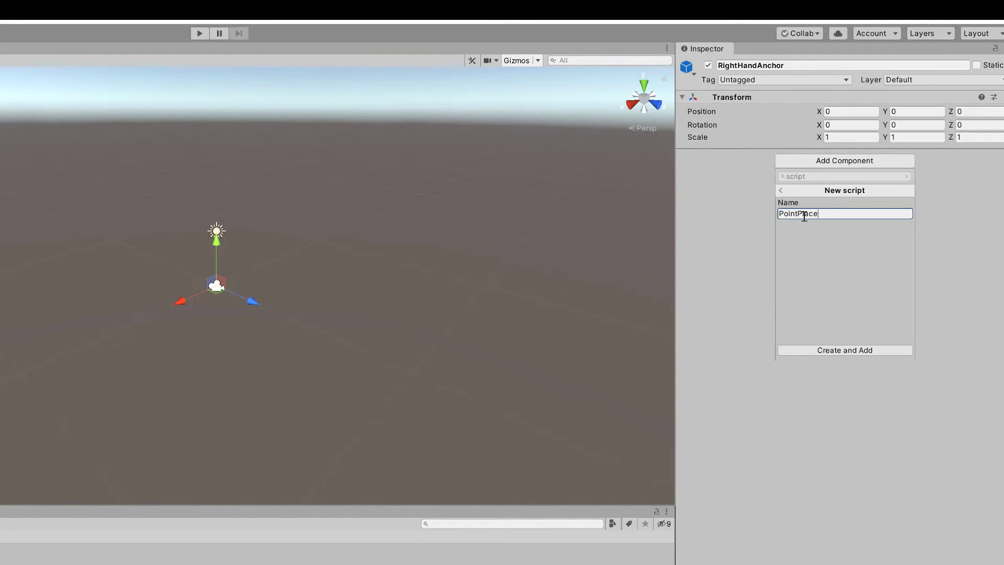
text(r)
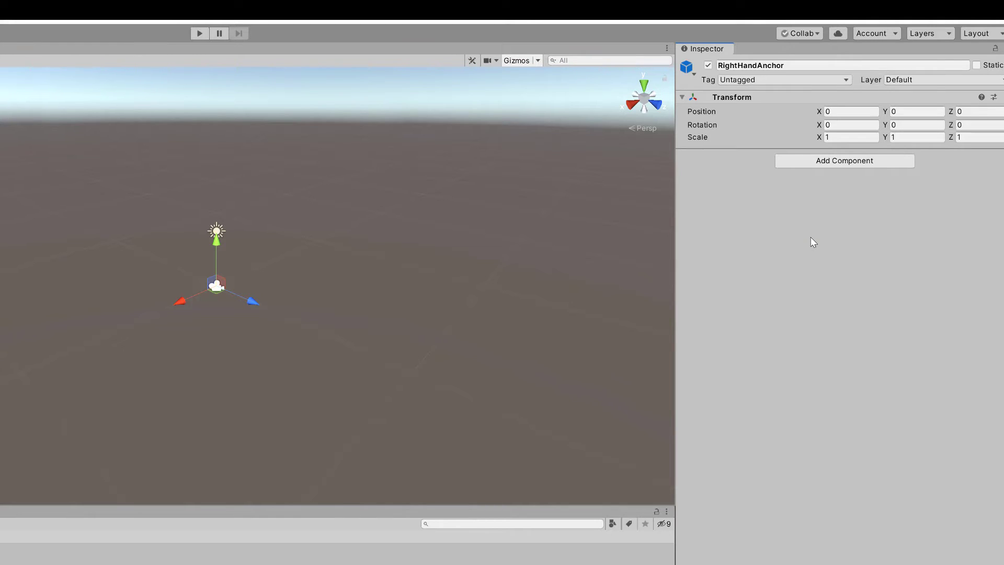
click(844, 160)
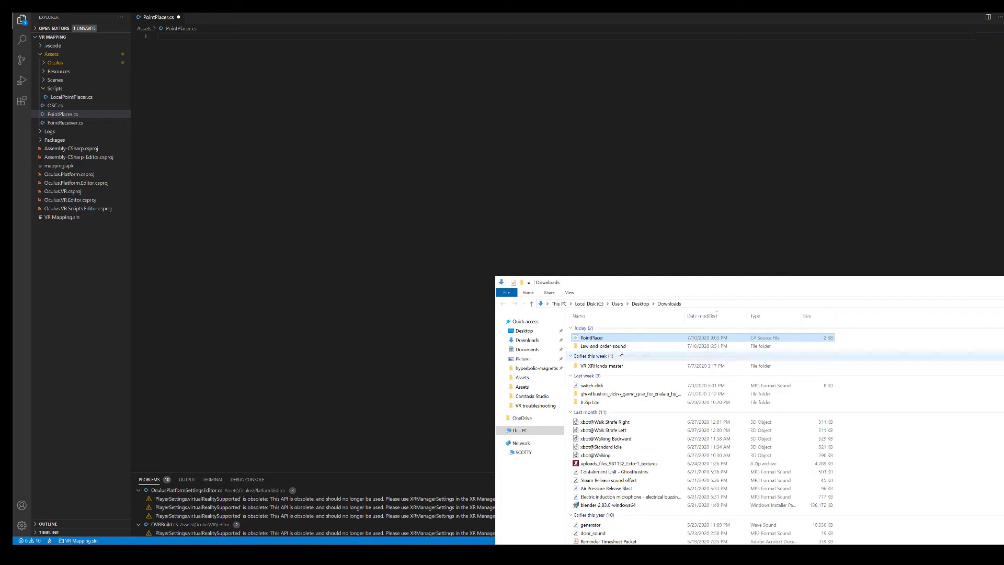
Load the downloaded PointPlacer.cs into VS Code beside the empty project file
double_click(590, 338)
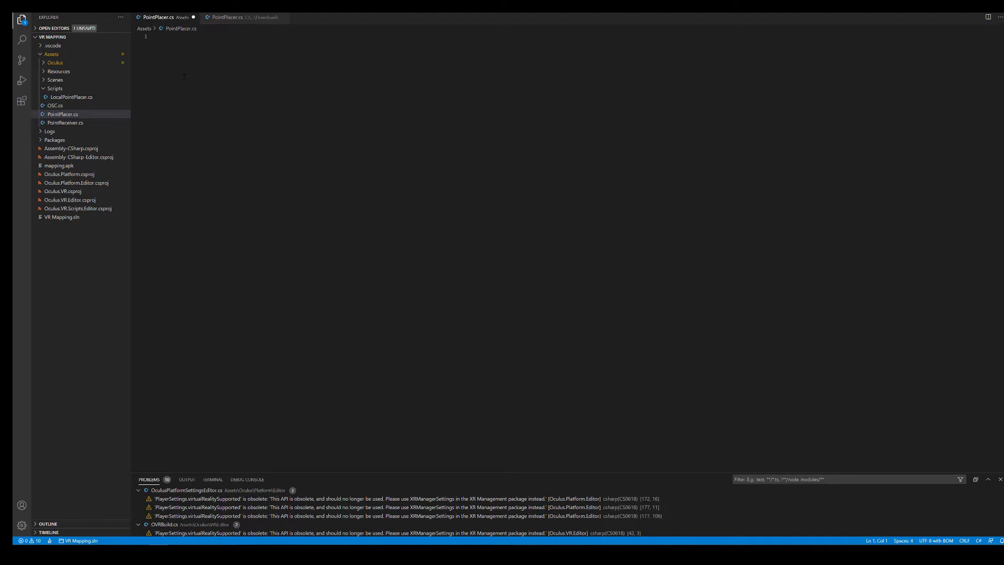
Paste the downloaded PointPlacer class code into the project file and save it
right_click(184, 76)
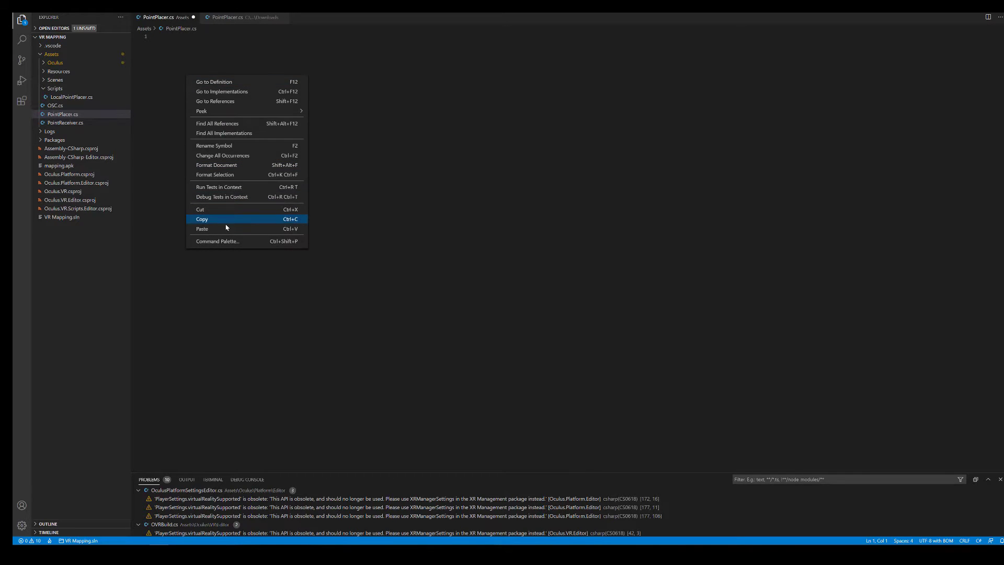
click(202, 219)
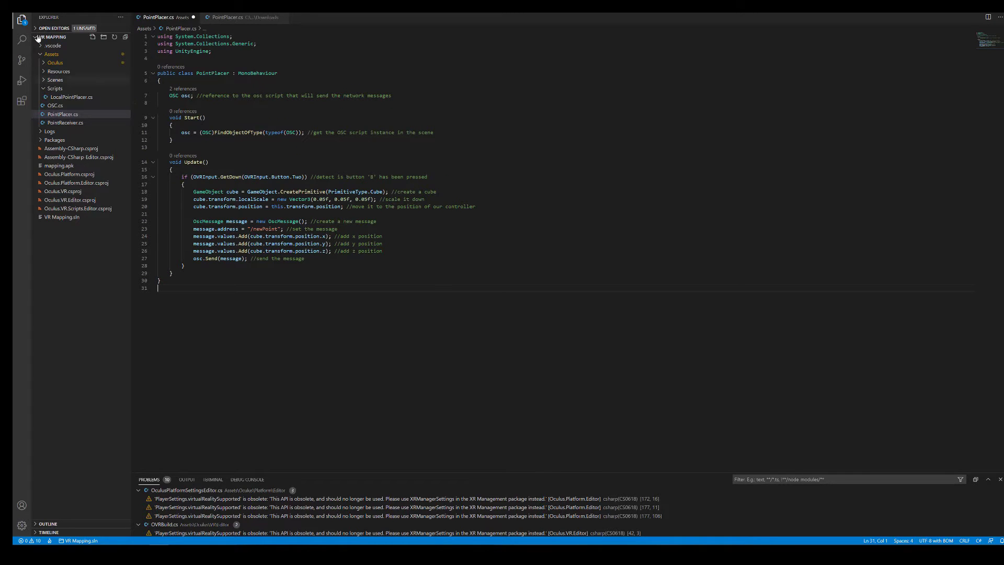
click(22, 12)
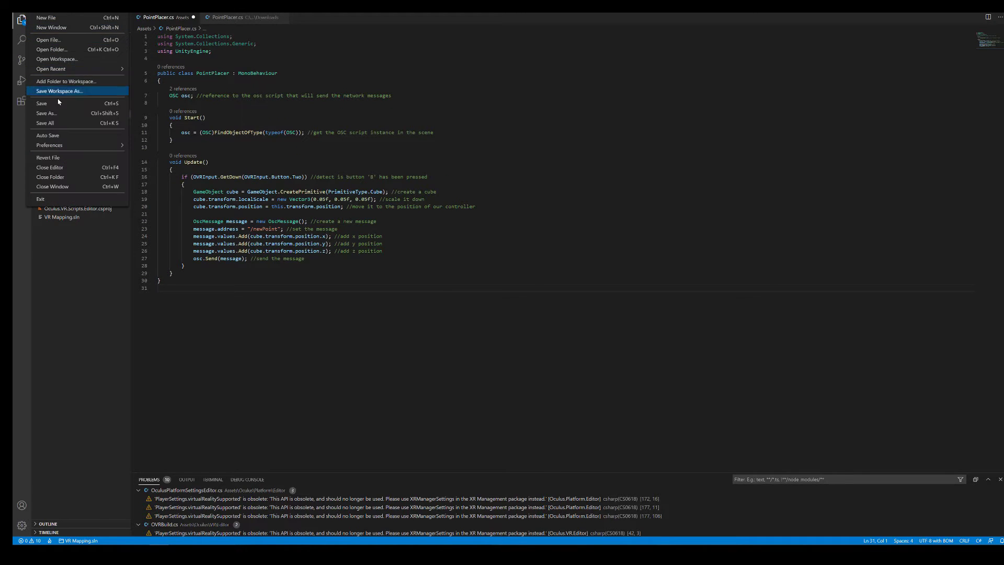